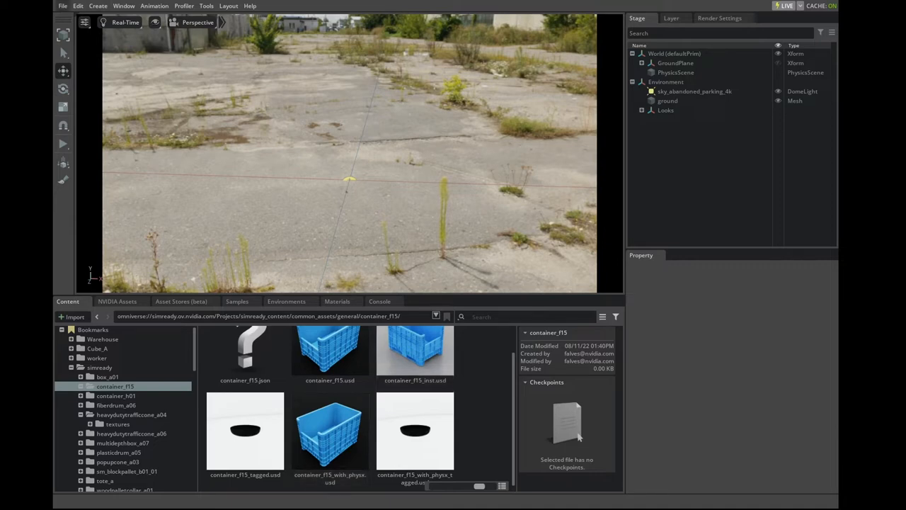
Select PhysicsScene in the Stage and show its physics settings after glancing at the File menu
{"action": "left_click", "coordinate": [57, 6]}
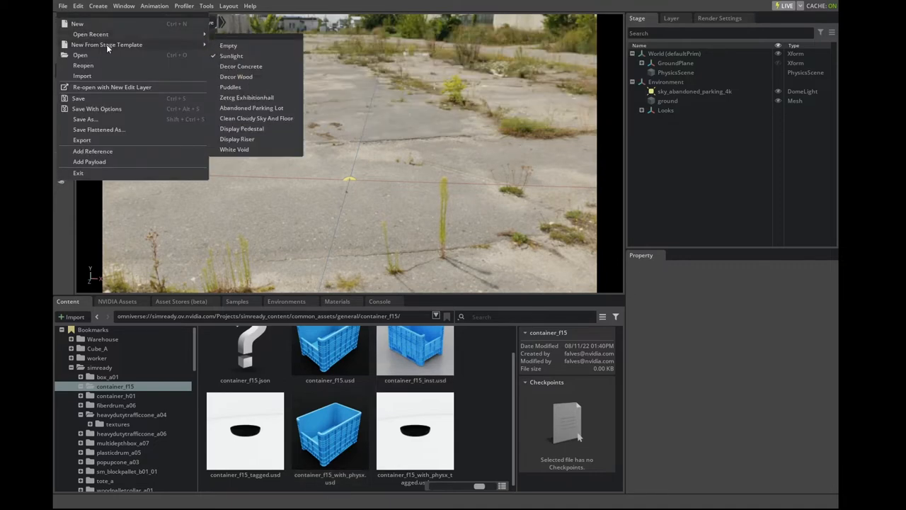
{"action": "mouse_move", "coordinate": [128, 47]}
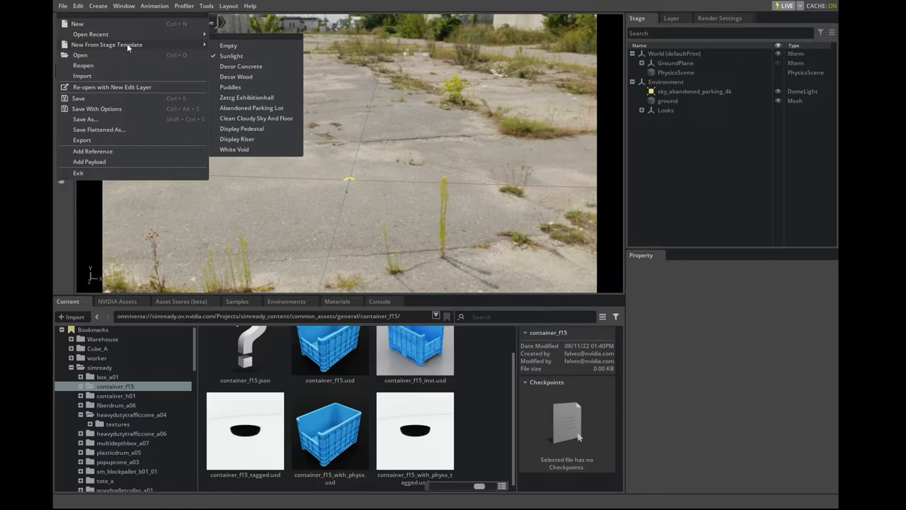
{"action": "left_click", "coordinate": [677, 72]}
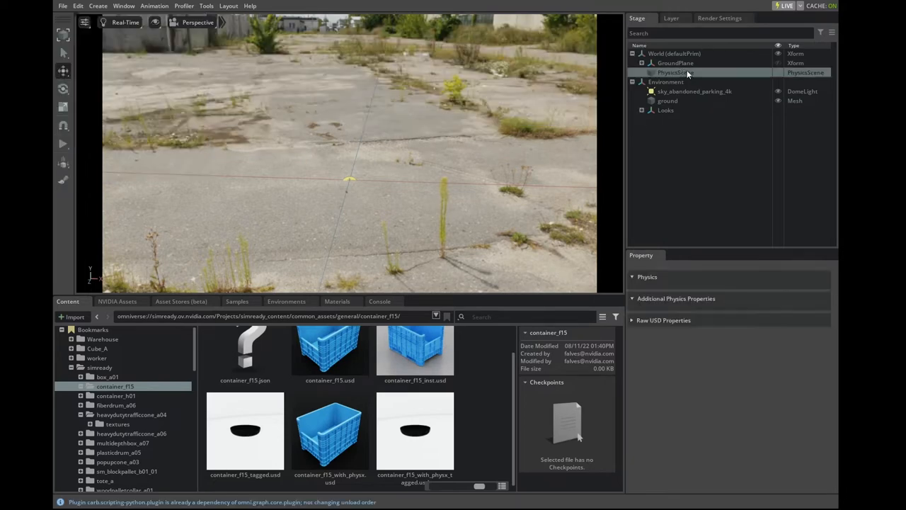
{"action": "left_click", "coordinate": [674, 72]}
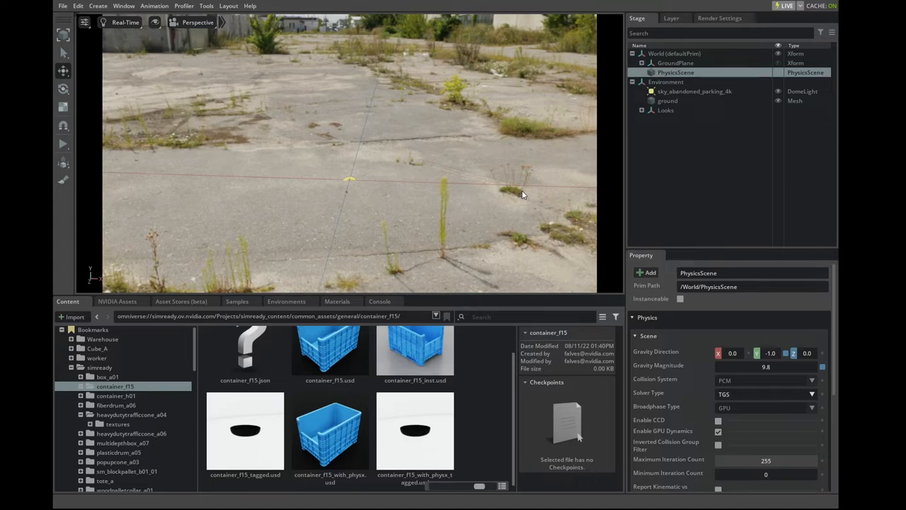
{"action": "mouse_move", "coordinate": [527, 197]}
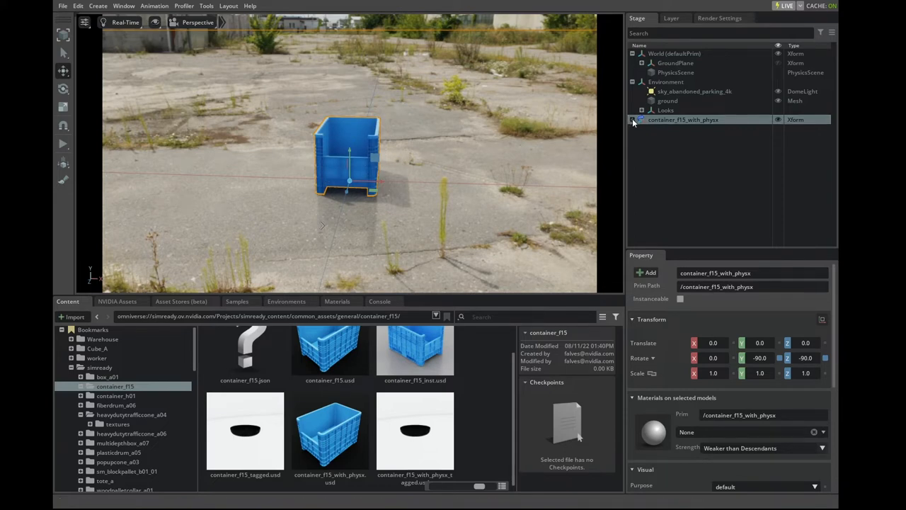
Expand container_f15_with_physx and its PhysicsMaterials to reveal the plastic physics material
{"action": "left_click", "coordinate": [632, 119]}
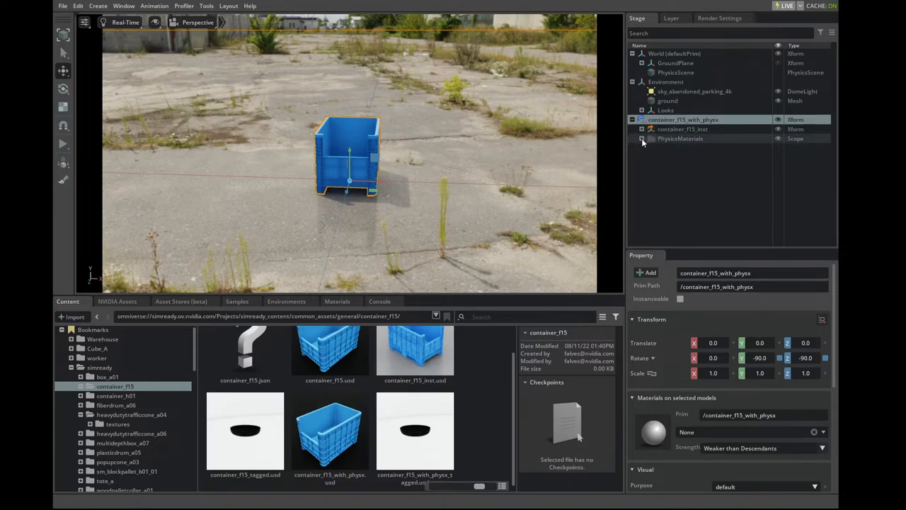
{"action": "left_click", "coordinate": [641, 139]}
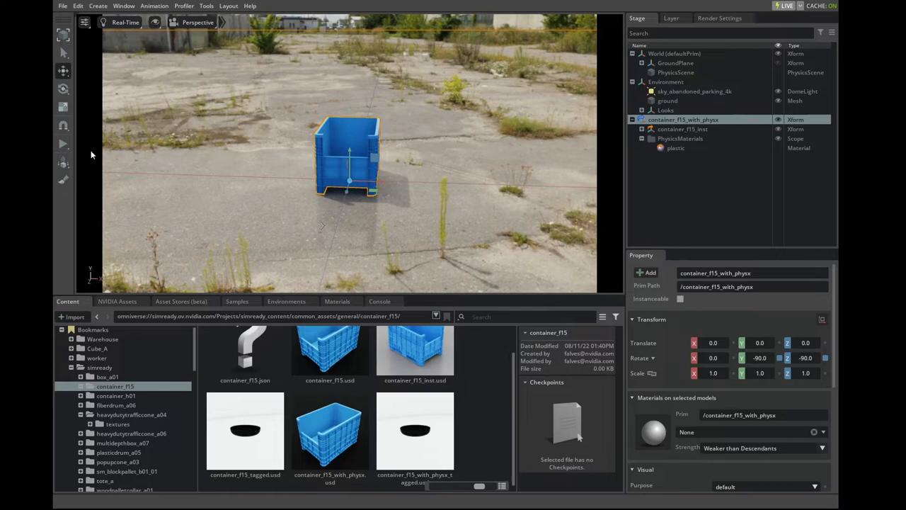
{"action": "mouse_move", "coordinate": [349, 152]}
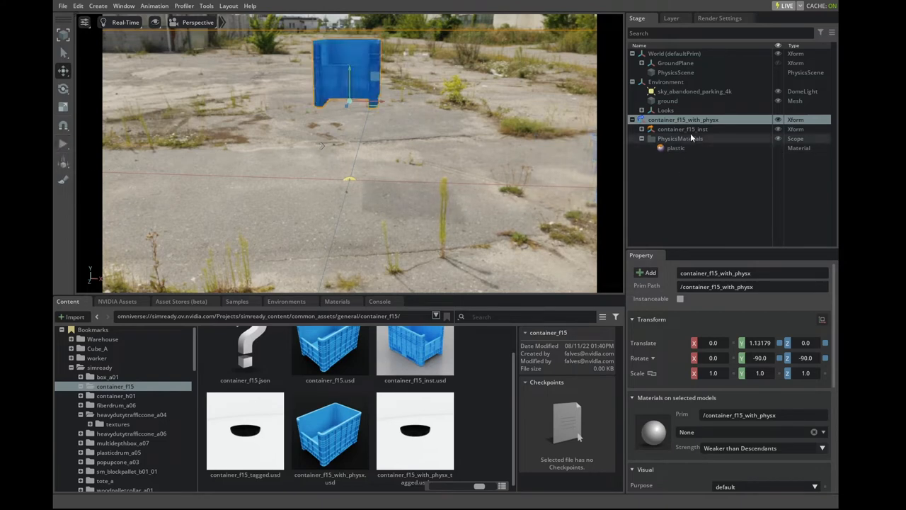
Duplicate container_f15_with_physx and tip the upper copy onto its side above the other
{"action": "right_click", "coordinate": [692, 119]}
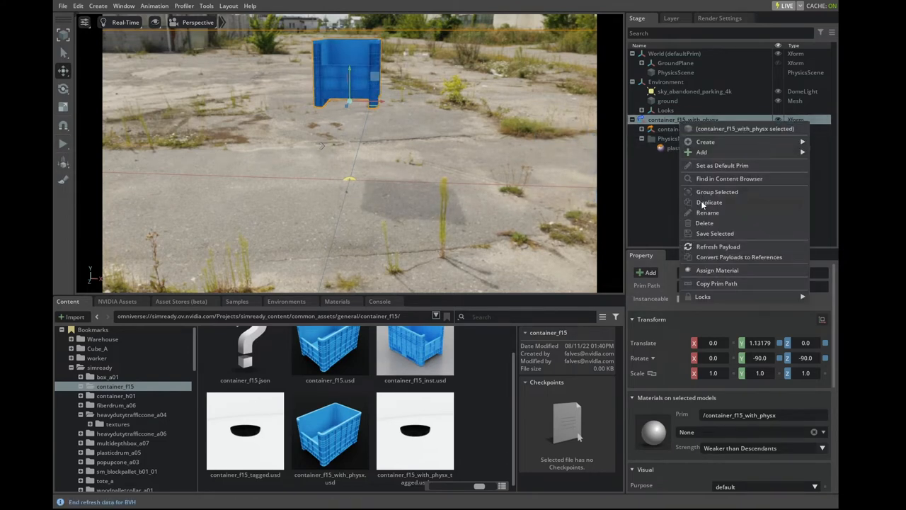
{"action": "left_click", "coordinate": [710, 201]}
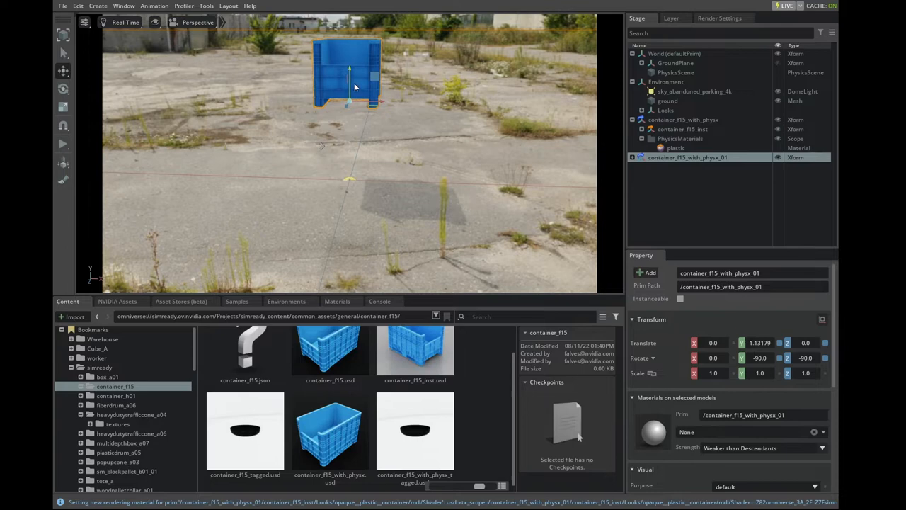
{"action": "left_click_drag", "start_coordinate": [347, 85], "coordinate": [347, 149]}
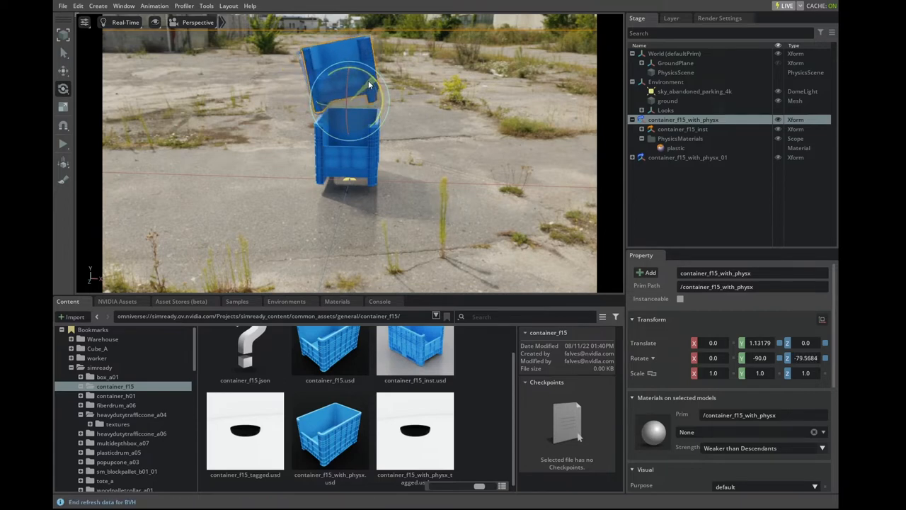
{"action": "left_click", "coordinate": [62, 145]}
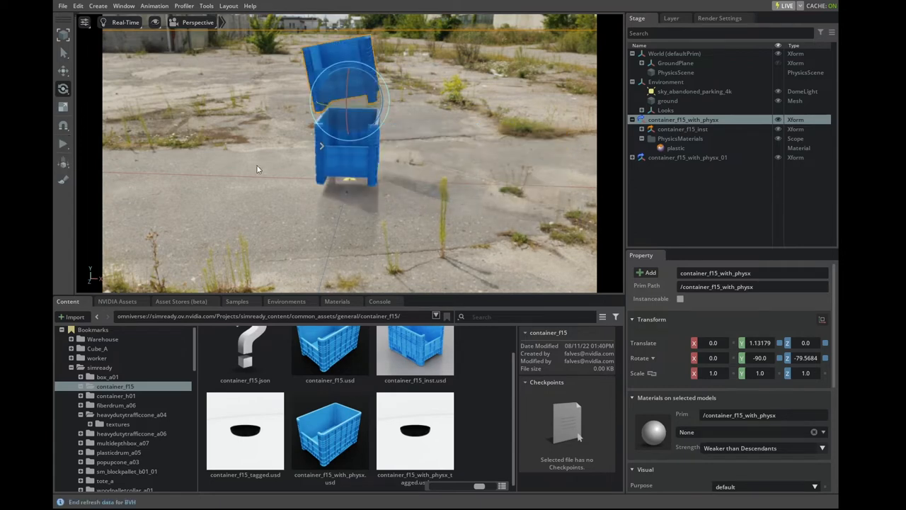
{"action": "mouse_move", "coordinate": [494, 156]}
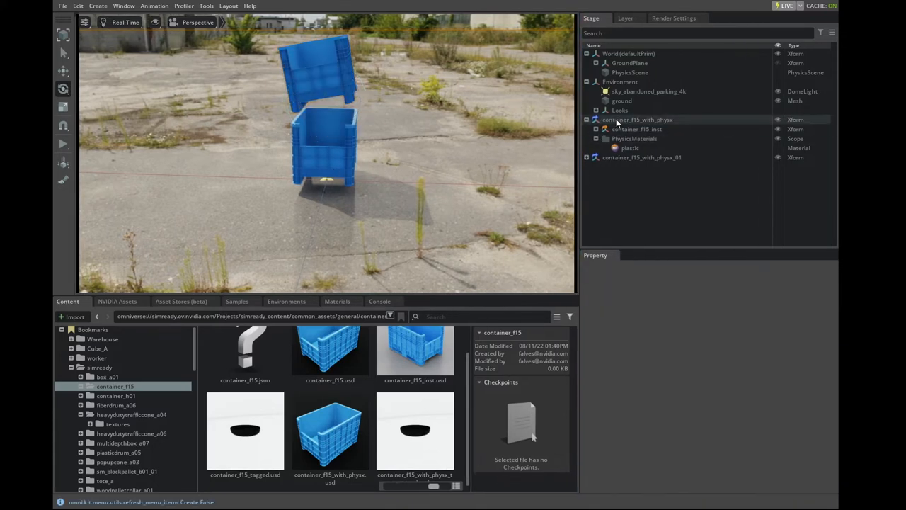
Expand container_f15_with_physx, container_f15_inst and container_f15 to inspect container_bottom and the container group
{"action": "left_click", "coordinate": [632, 119]}
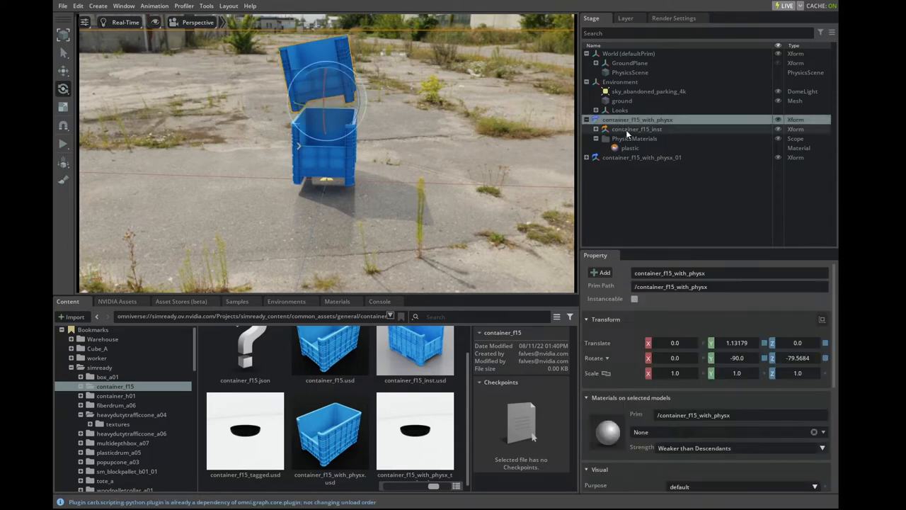
{"action": "left_click", "coordinate": [635, 129]}
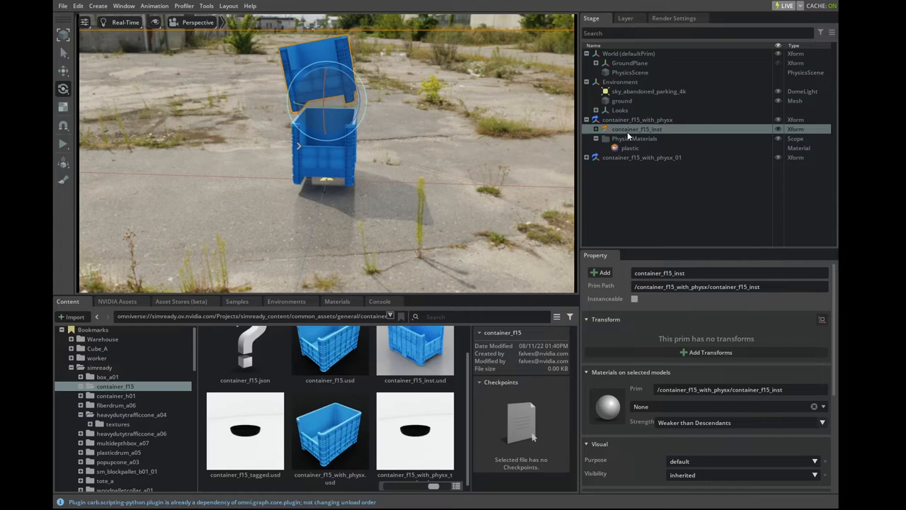
{"action": "left_click", "coordinate": [595, 128]}
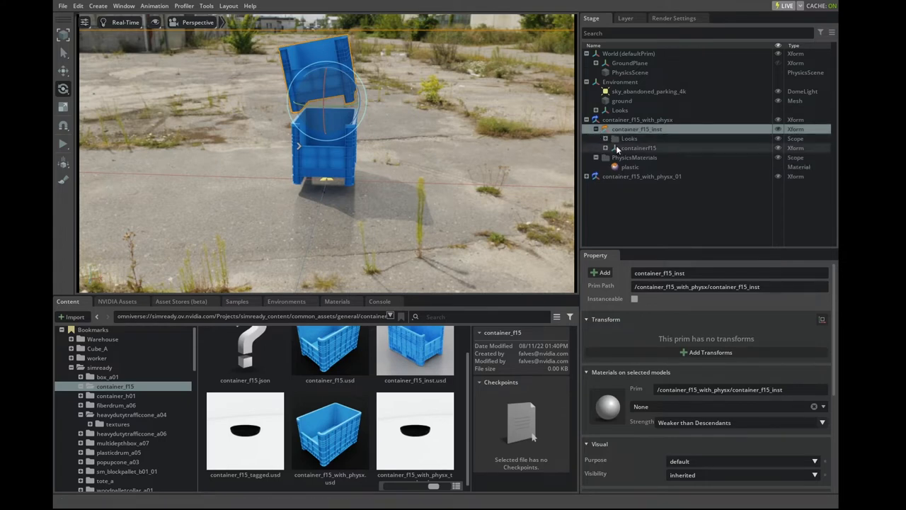
{"action": "left_click", "coordinate": [609, 147]}
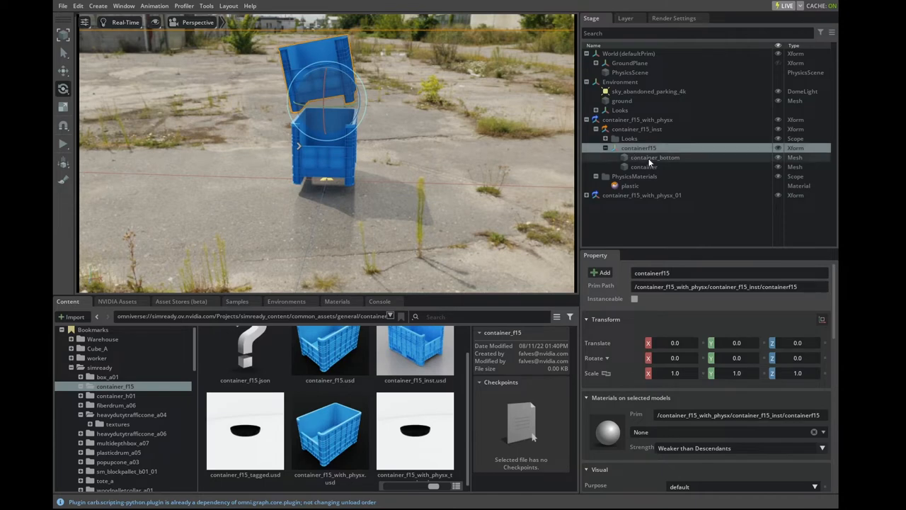
{"action": "left_click", "coordinate": [654, 157]}
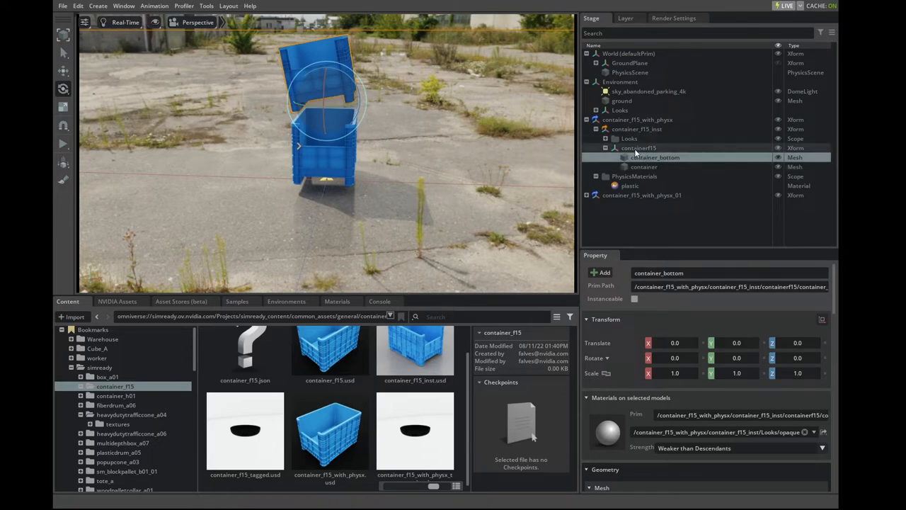
{"action": "left_click", "coordinate": [640, 148]}
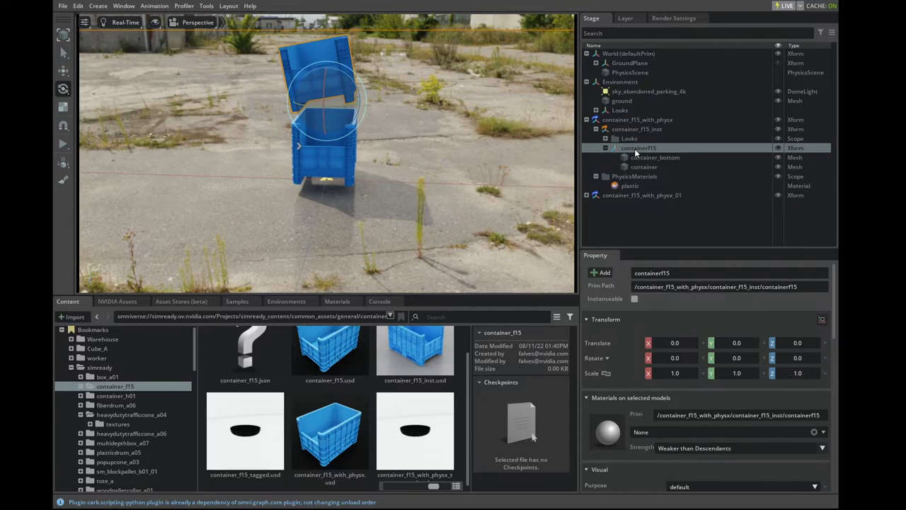
{"action": "scroll", "scroll_direction": "down", "scroll_amount": 3}
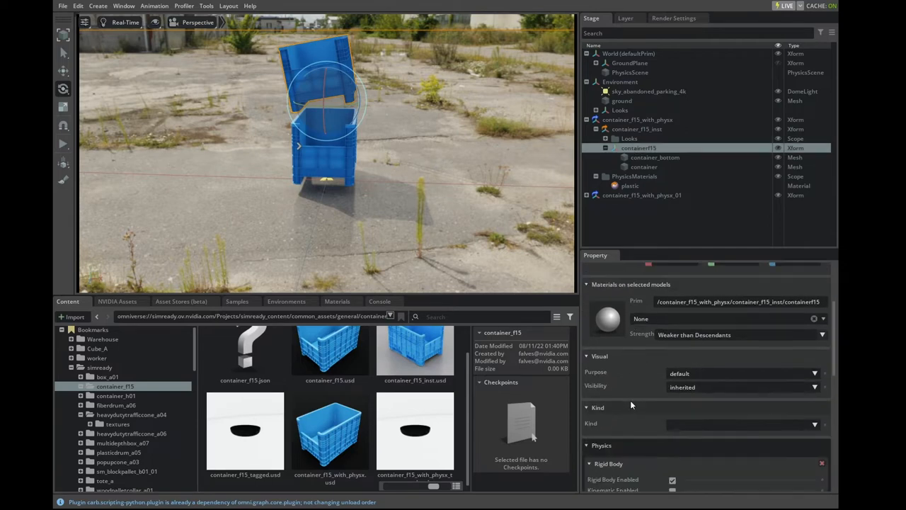
{"action": "scroll", "scroll_direction": "down", "scroll_amount": 3}
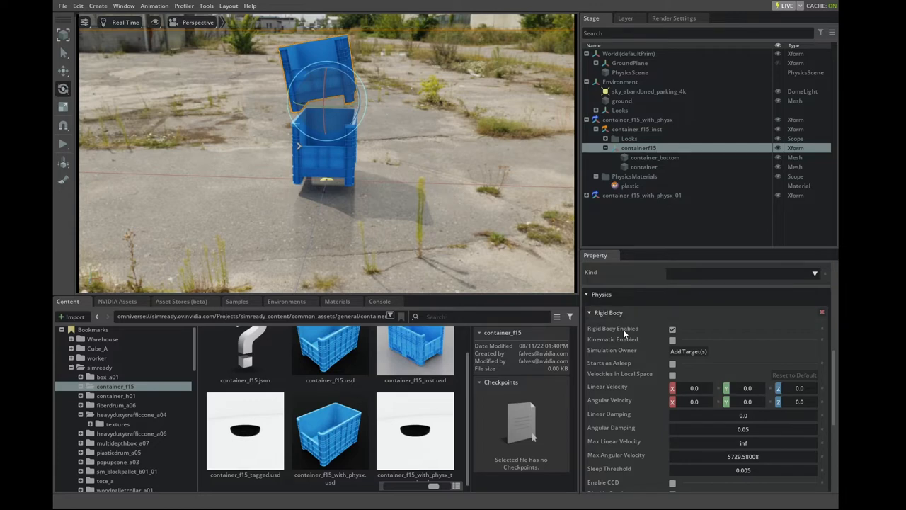
{"action": "mouse_move", "coordinate": [635, 340]}
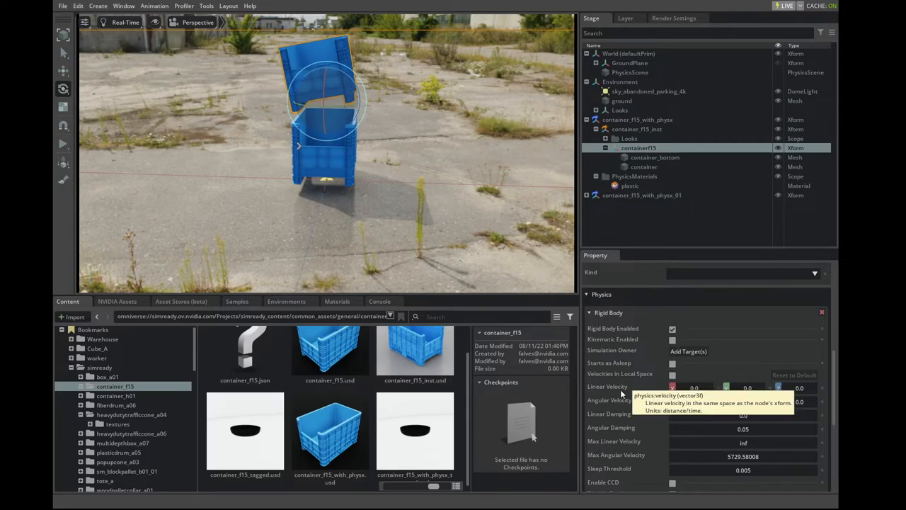
{"action": "mouse_move", "coordinate": [621, 405]}
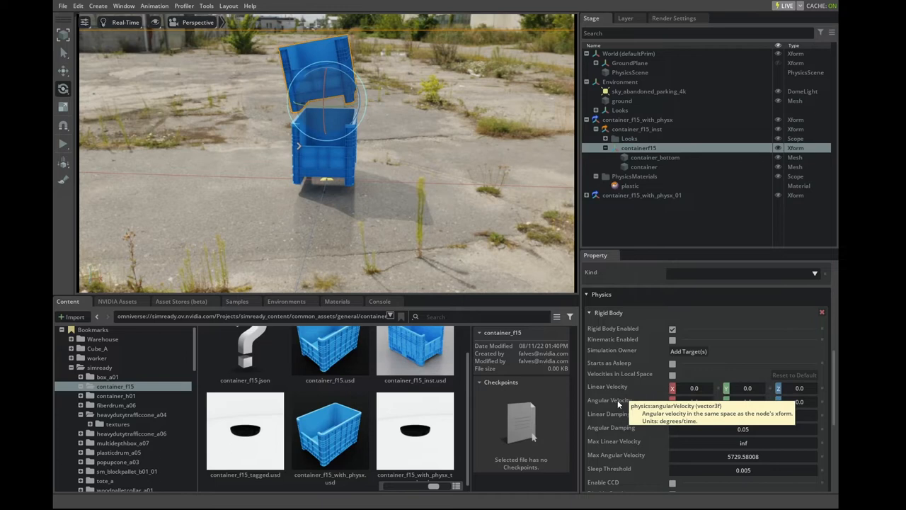
{"action": "scroll", "scroll_direction": "down", "scroll_amount": 3}
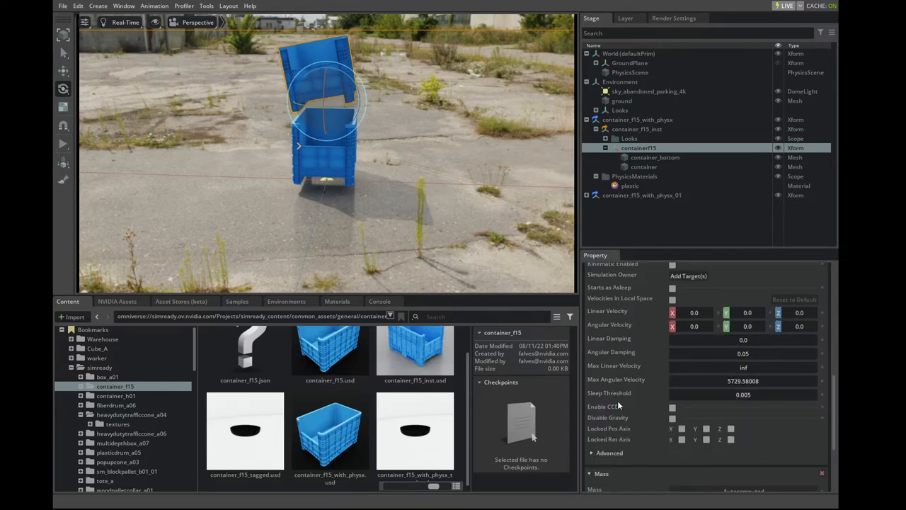
{"action": "mouse_move", "coordinate": [636, 390]}
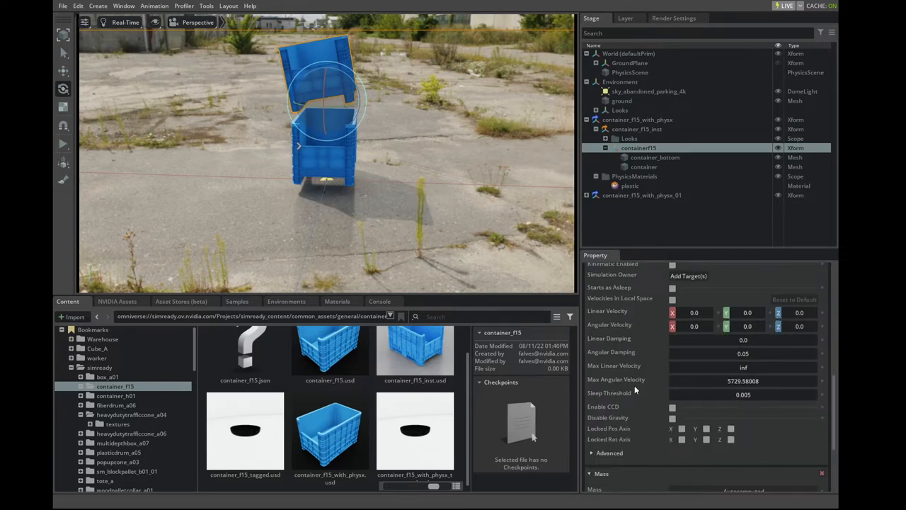
{"action": "scroll", "scroll_direction": "down", "scroll_amount": 3}
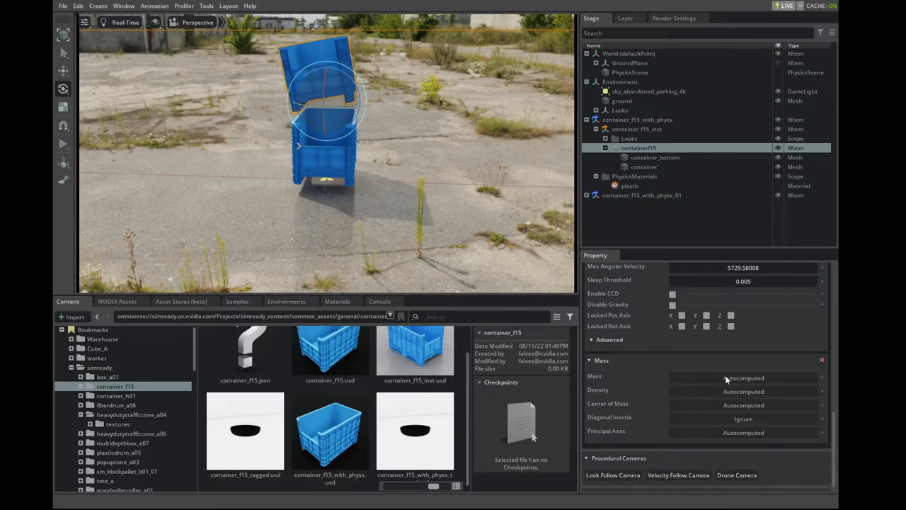
{"action": "mouse_move", "coordinate": [668, 351]}
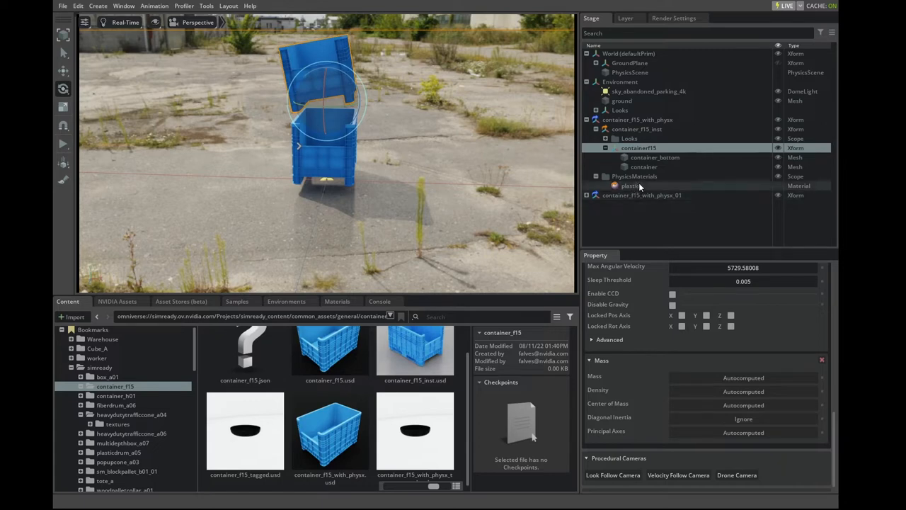
Select container_bottom and scroll its properties to the Collider section with convex decomposition and plastic material
{"action": "left_click", "coordinate": [654, 157]}
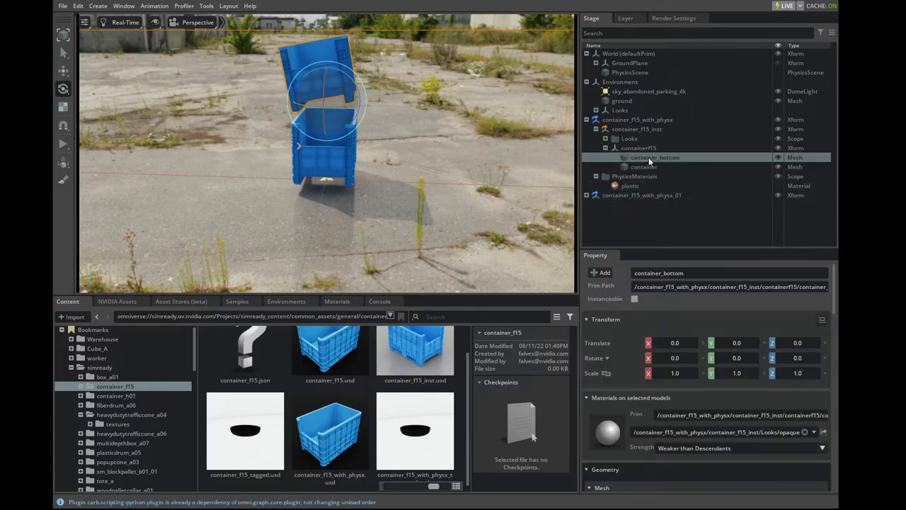
{"action": "scroll", "scroll_direction": "down", "scroll_amount": 3}
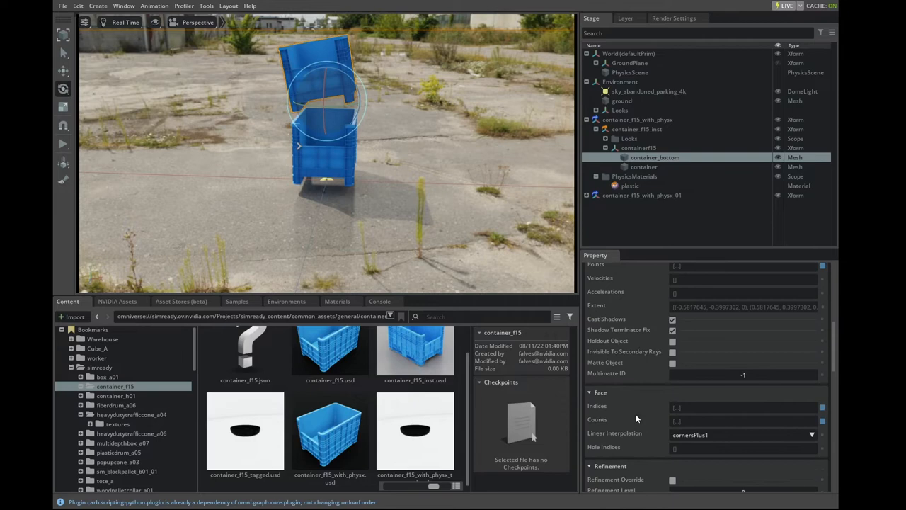
{"action": "scroll", "scroll_direction": "down", "scroll_amount": 3}
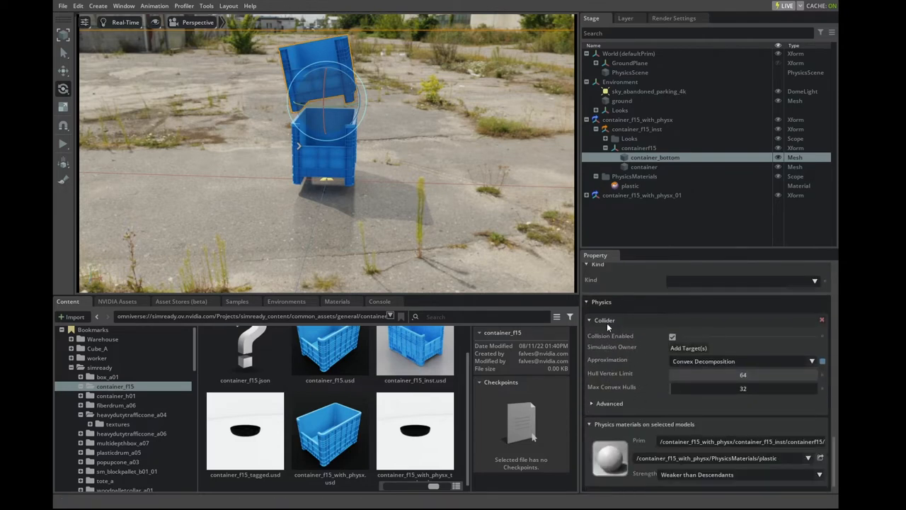
{"action": "mouse_move", "coordinate": [654, 341]}
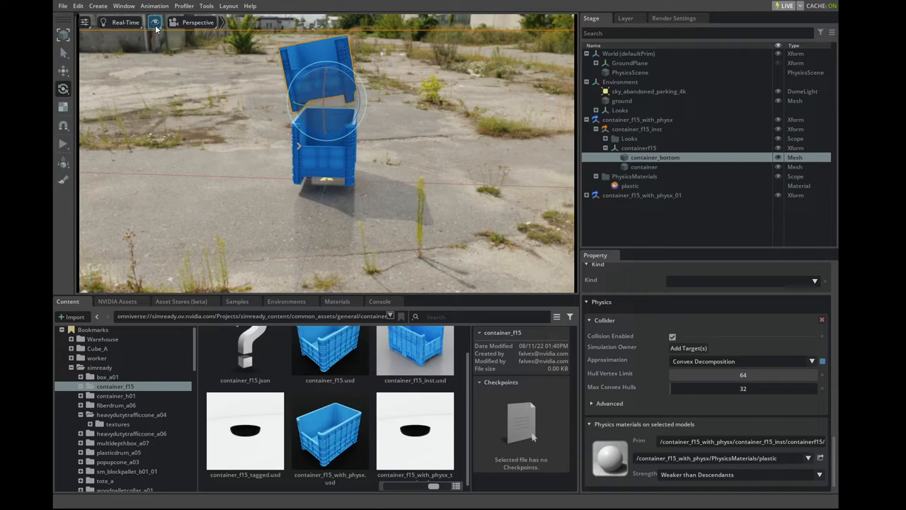
Show colliders for All objects via the viewport eye menu's Show By Type > Physics
{"action": "left_click", "coordinate": [159, 25]}
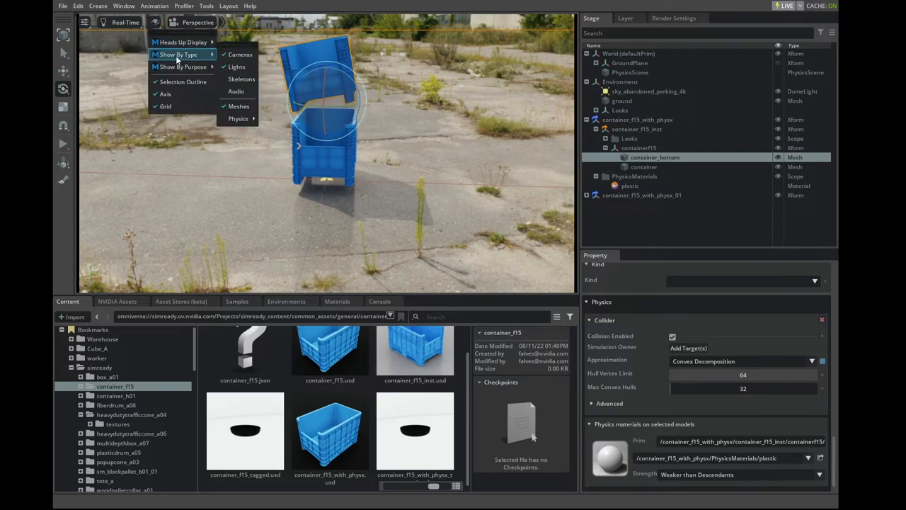
{"action": "mouse_move", "coordinate": [238, 119]}
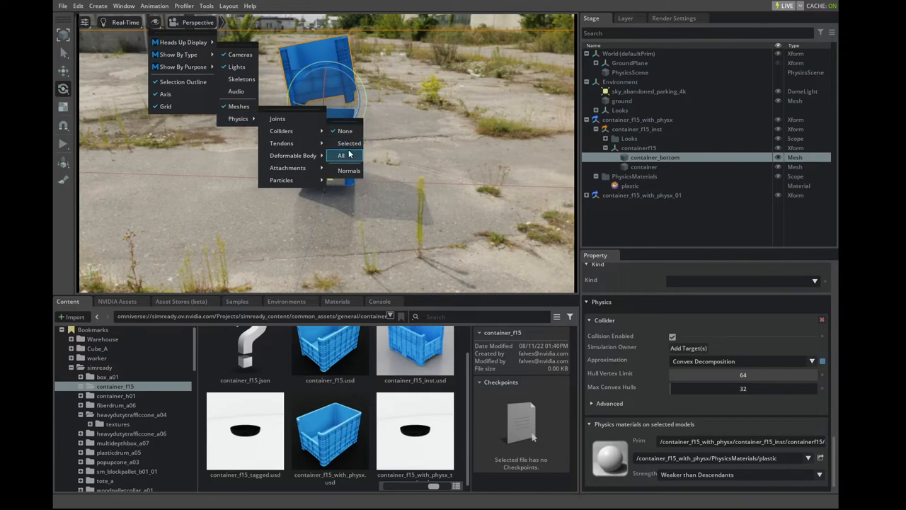
{"action": "left_click", "coordinate": [340, 154]}
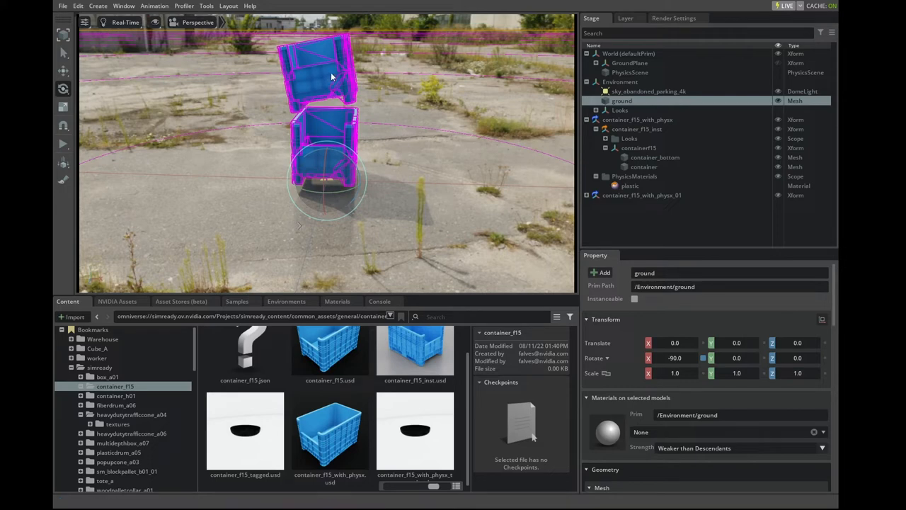
{"action": "mouse_move", "coordinate": [359, 98]}
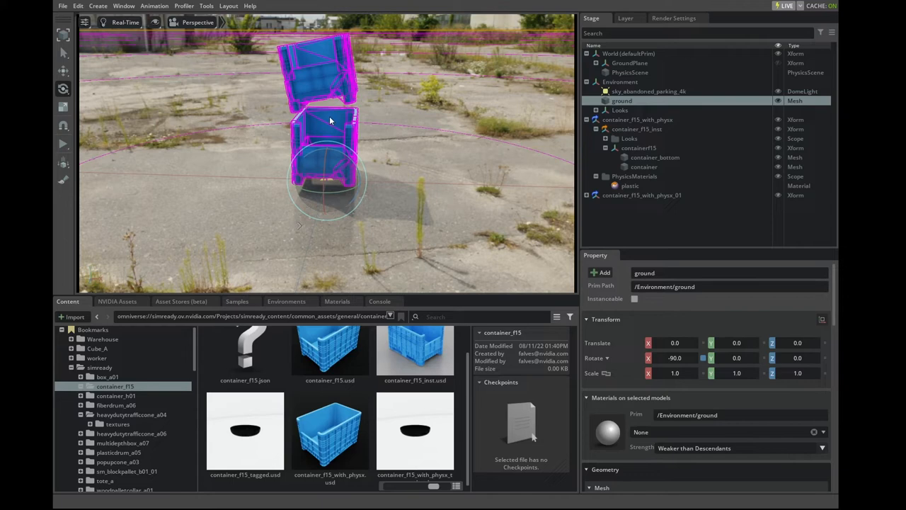
Scroll the ground's properties, then select container_bottom to view its Convex Decomposition collider
{"action": "scroll", "scroll_direction": "down", "scroll_amount": 3}
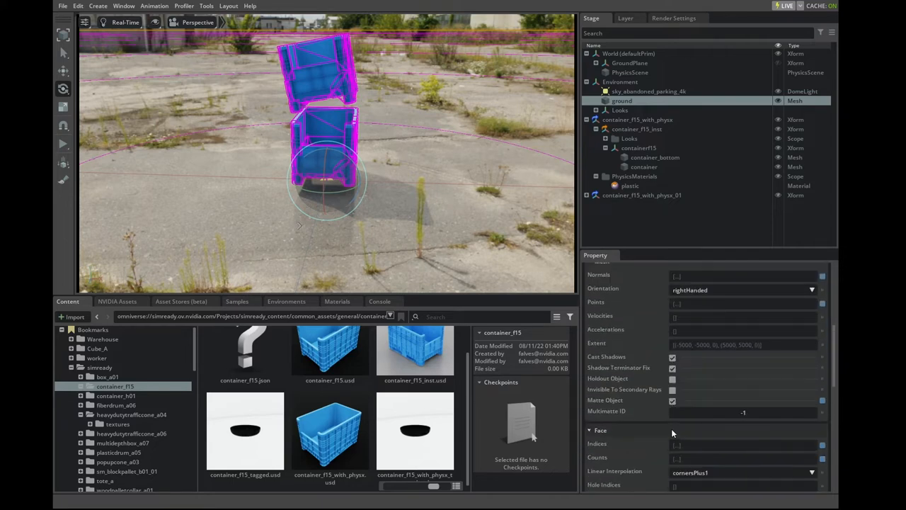
{"action": "scroll", "scroll_direction": "down", "scroll_amount": 3}
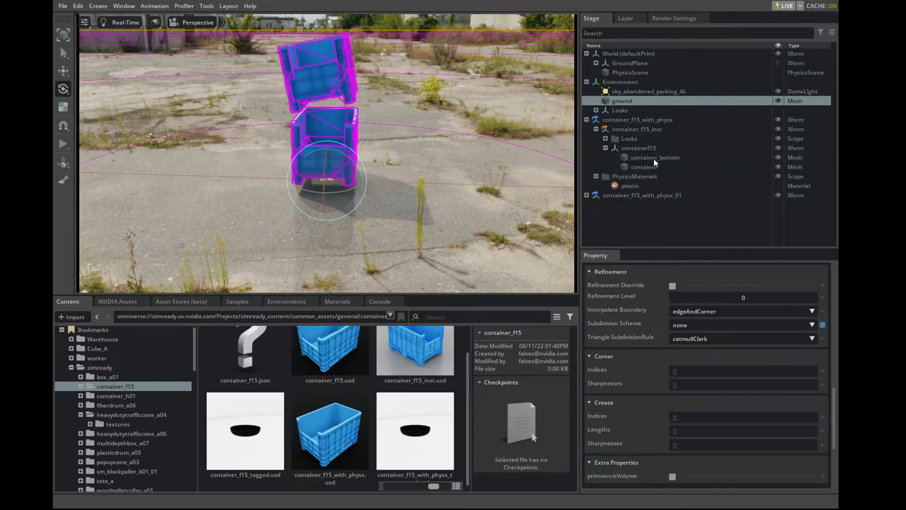
{"action": "left_click", "coordinate": [654, 157]}
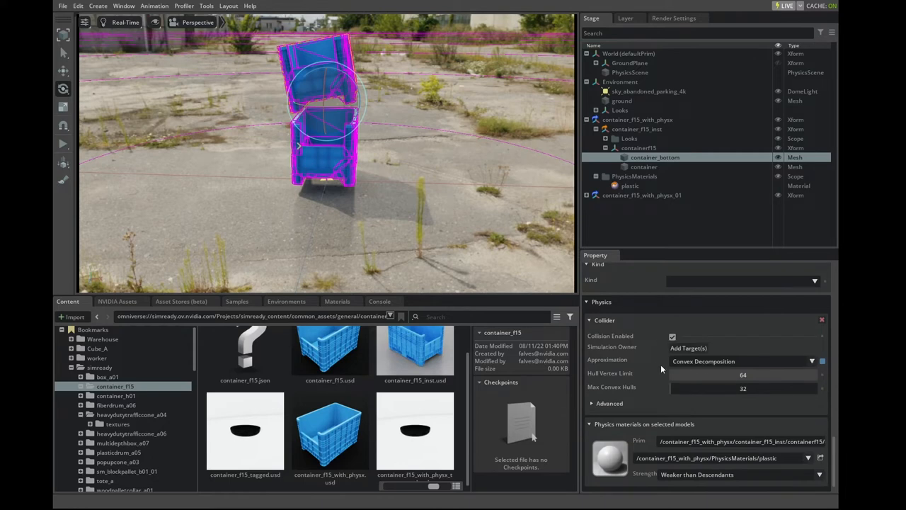
{"action": "mouse_move", "coordinate": [612, 360]}
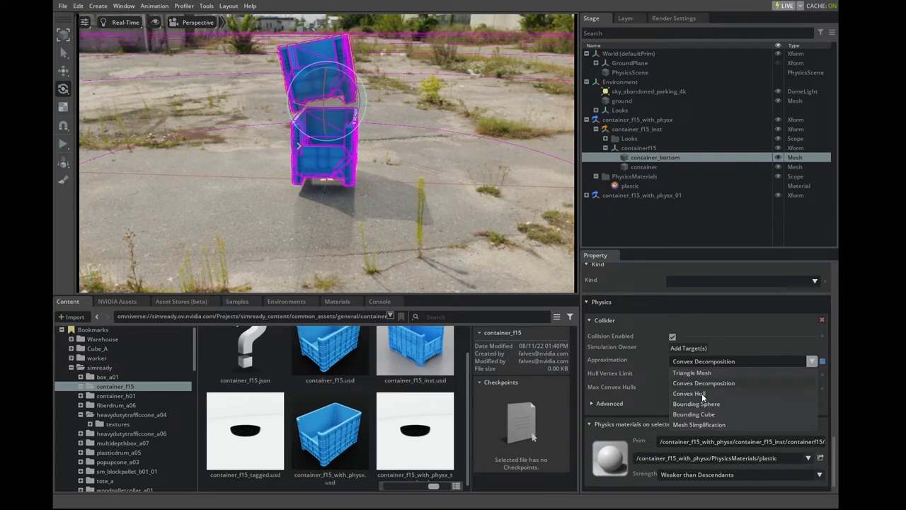
{"action": "left_click", "coordinate": [691, 394]}
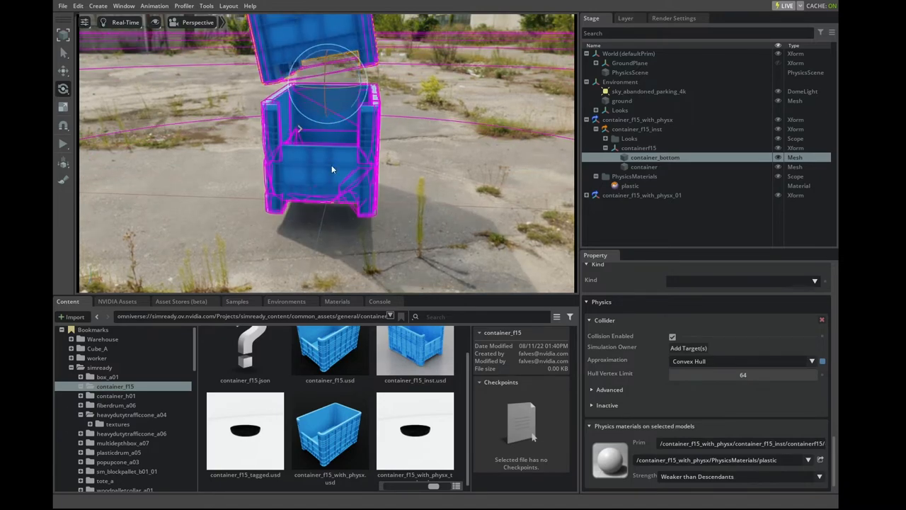
{"action": "left_click_drag", "start_coordinate": [333, 168], "coordinate": [425, 205]}
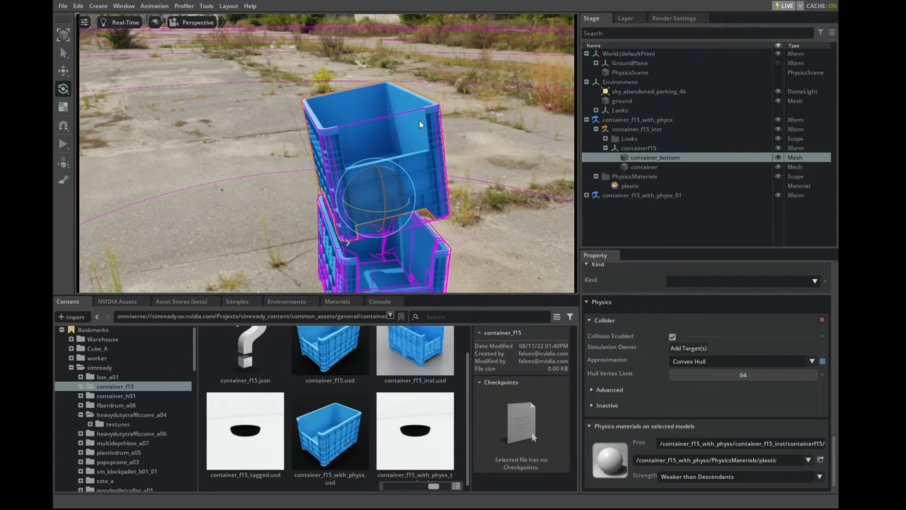
{"action": "mouse_move", "coordinate": [447, 191]}
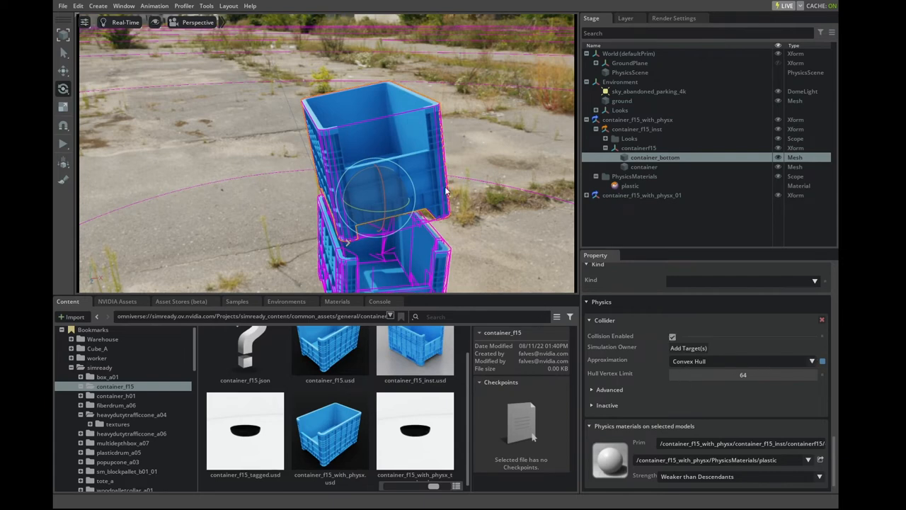
{"action": "mouse_move", "coordinate": [487, 228]}
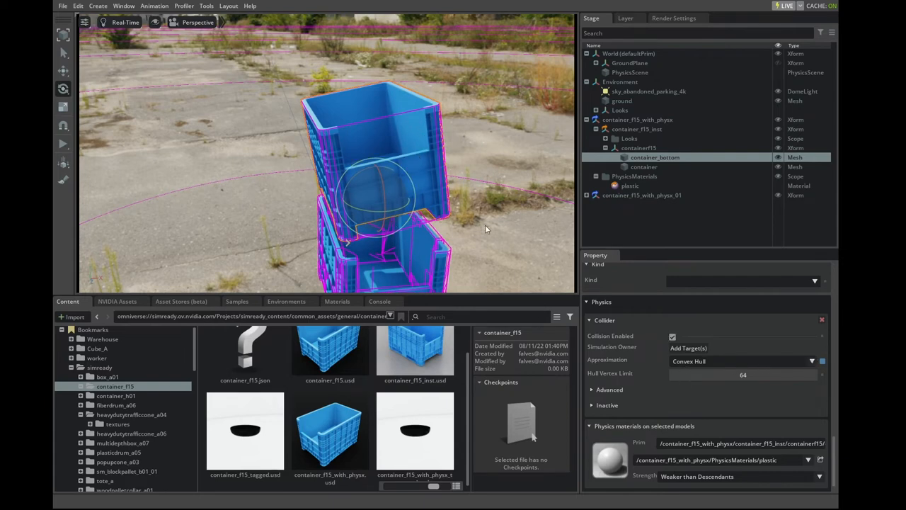
{"action": "left_click", "coordinate": [813, 361]}
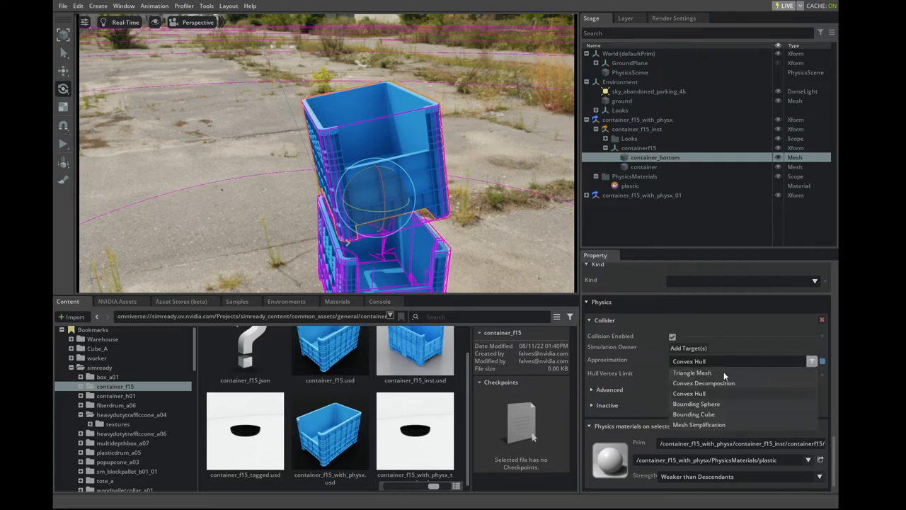
{"action": "left_click", "coordinate": [697, 404]}
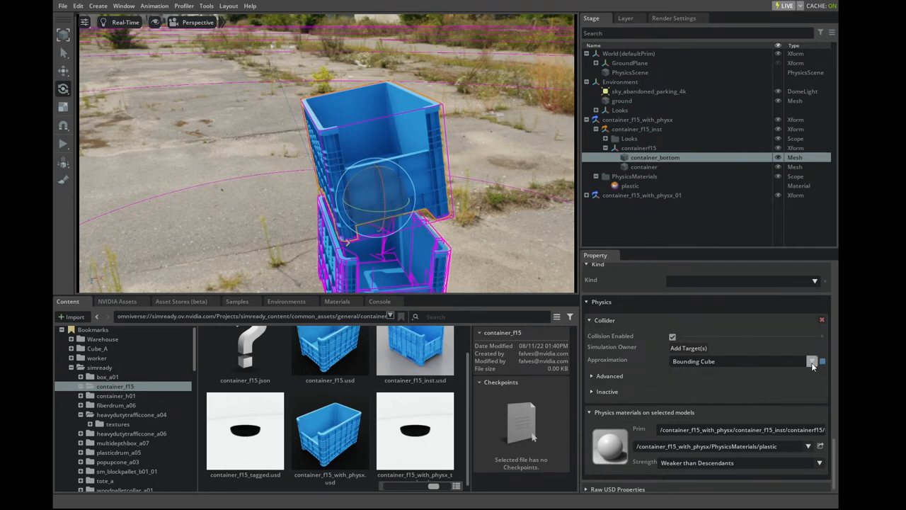
{"action": "left_click", "coordinate": [812, 362]}
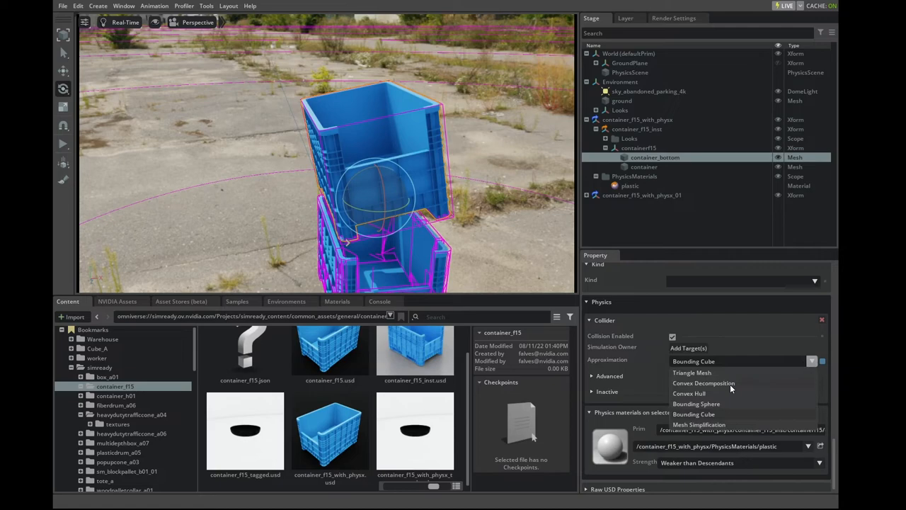
{"action": "left_click", "coordinate": [704, 382]}
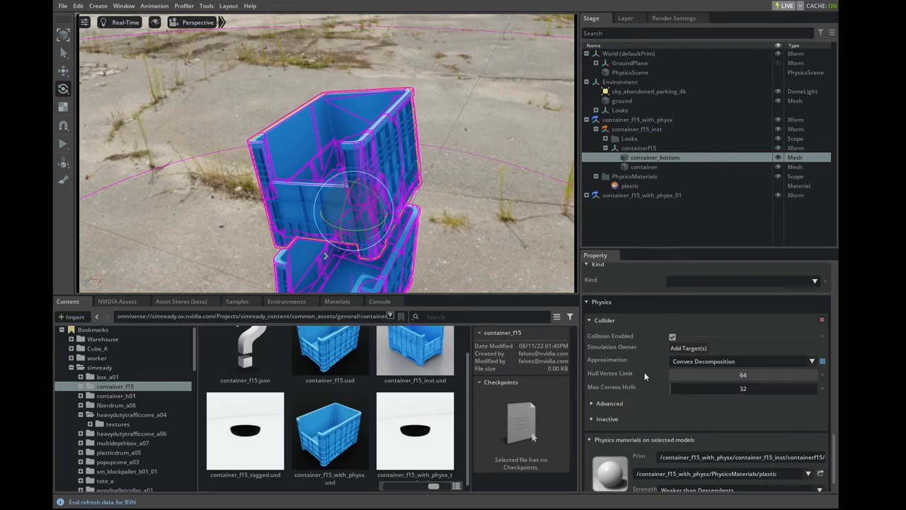
{"action": "mouse_move", "coordinate": [633, 397]}
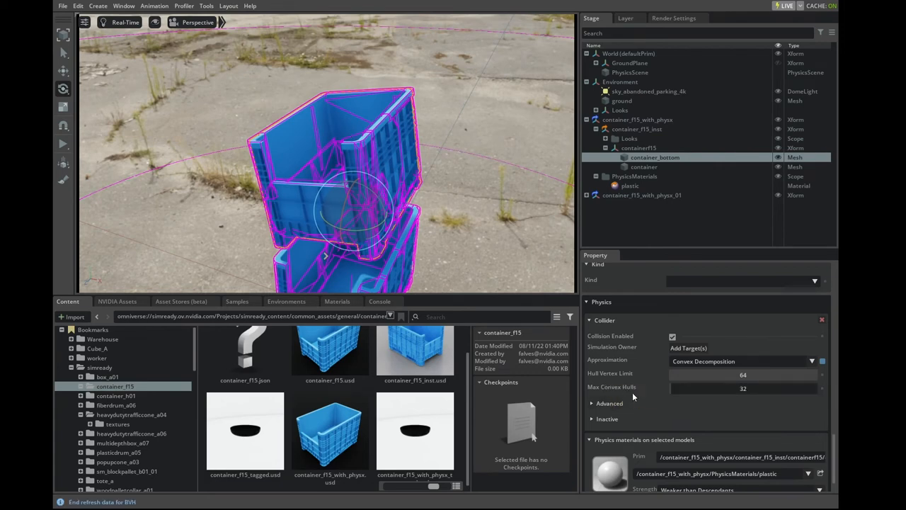
Enable Shrink Wrap in container_bottom's advanced collider settings and pull back to see the stack
{"action": "left_click", "coordinate": [610, 402]}
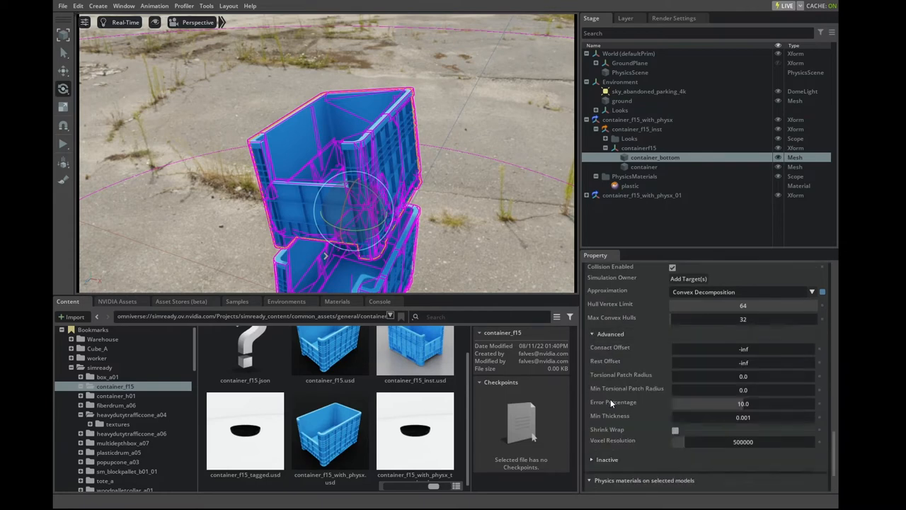
{"action": "scroll", "scroll_direction": "down", "scroll_amount": 3}
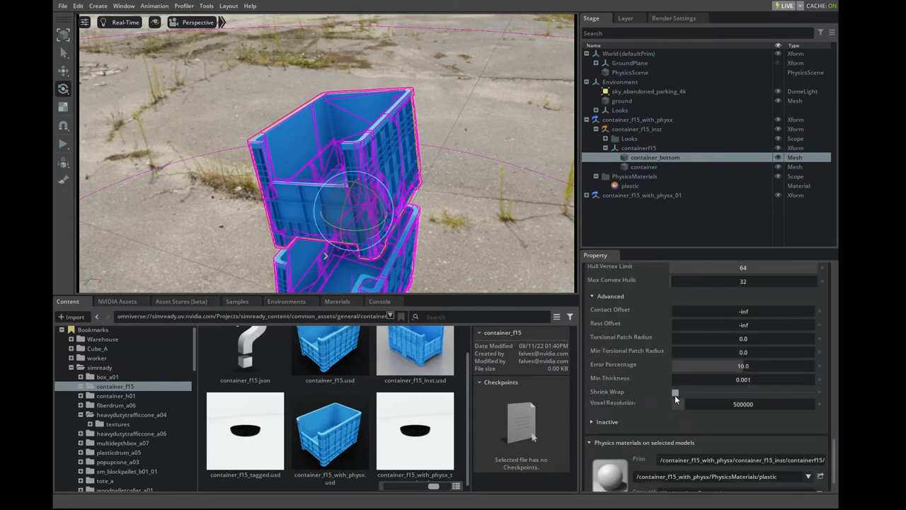
{"action": "left_click", "coordinate": [674, 393]}
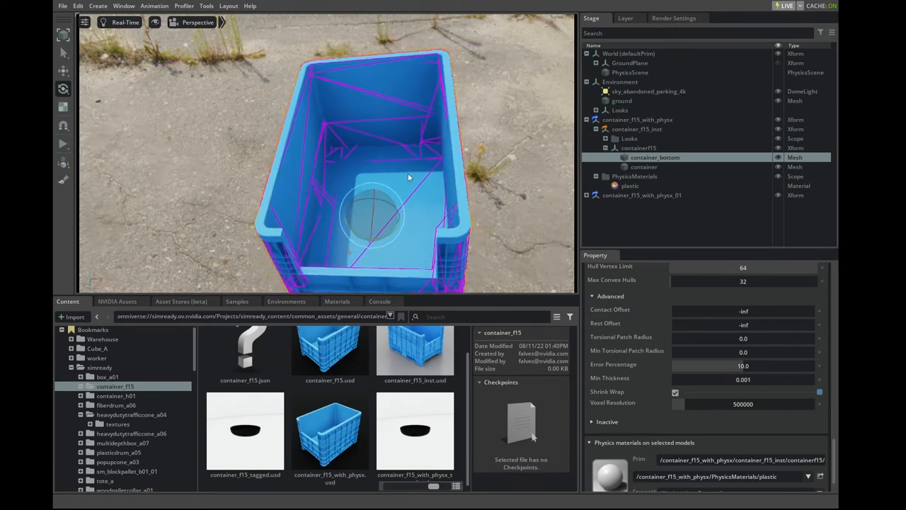
{"action": "left_click_drag", "start_coordinate": [407, 177], "coordinate": [326, 213]}
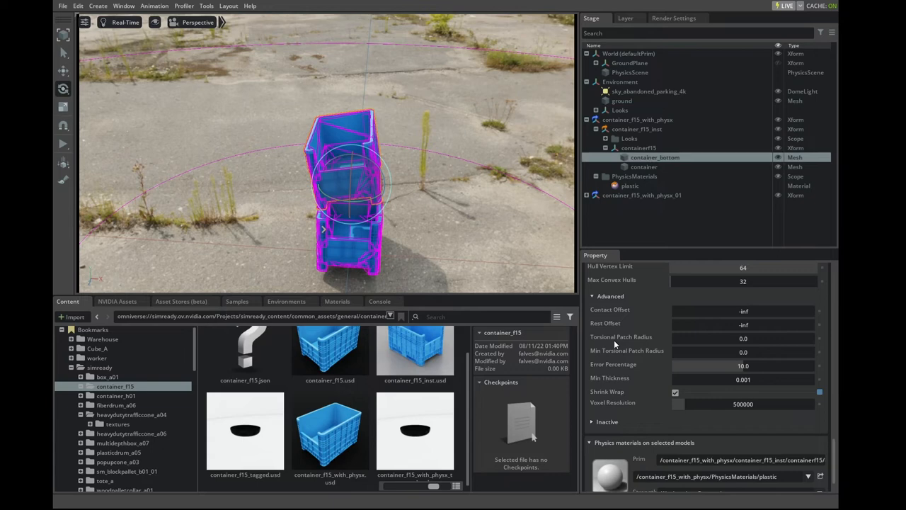
Select the plastic material under PhysicsMaterials to show its friction, restitution and density settings
{"action": "scroll", "scroll_direction": "down", "scroll_amount": 3}
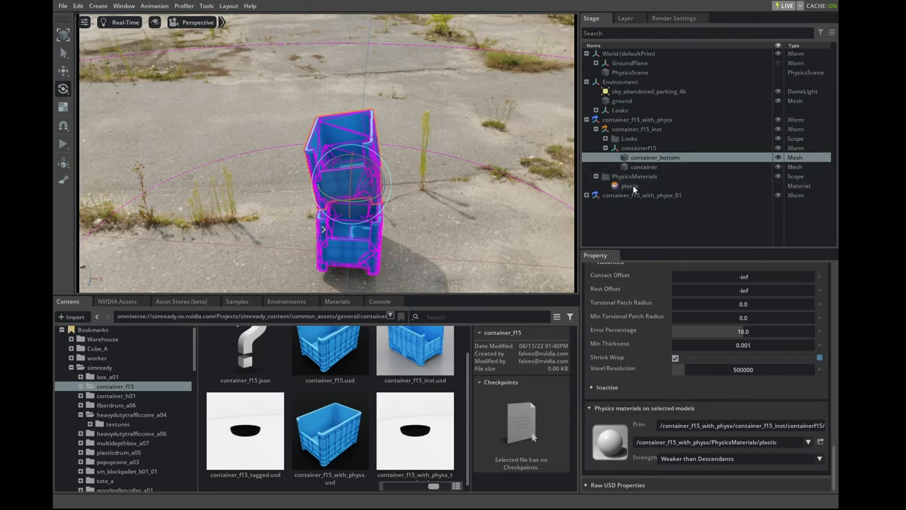
{"action": "left_click", "coordinate": [628, 186]}
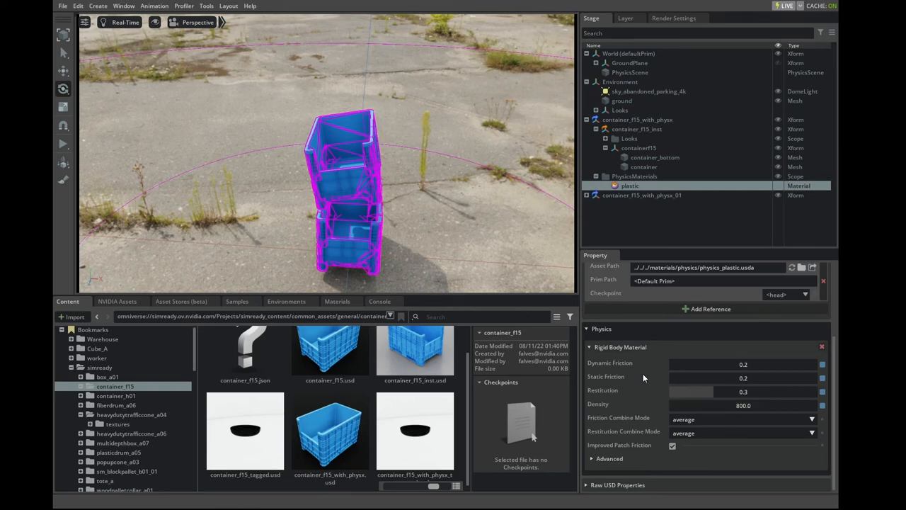
{"action": "mouse_move", "coordinate": [453, 232]}
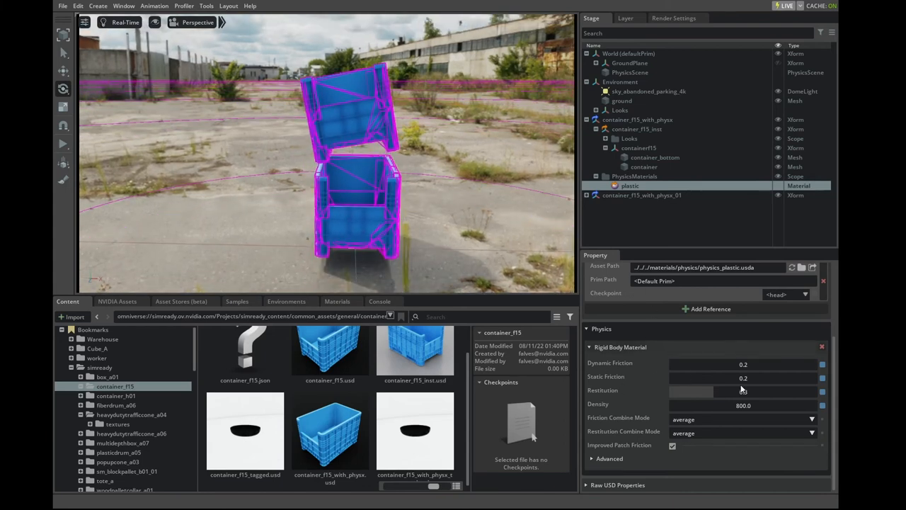
{"action": "left_click_drag", "start_coordinate": [680, 391], "coordinate": [697, 391]}
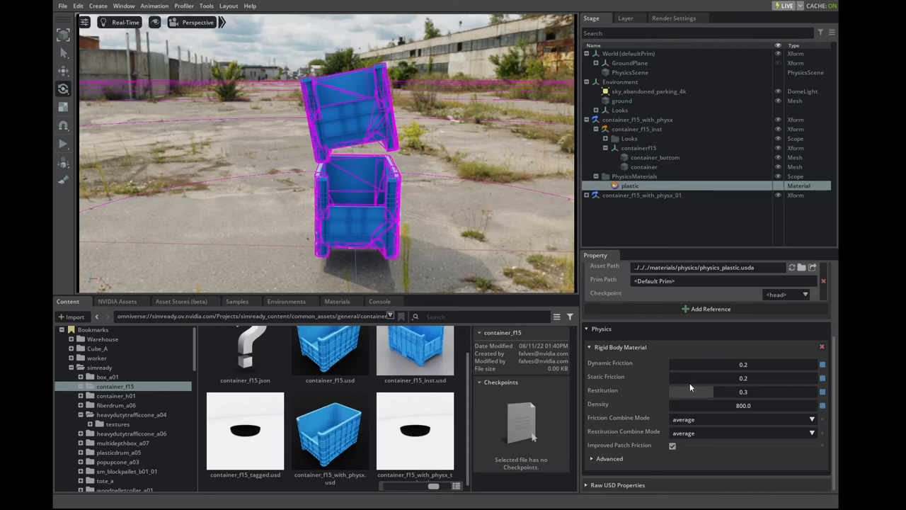
{"action": "mouse_move", "coordinate": [694, 399]}
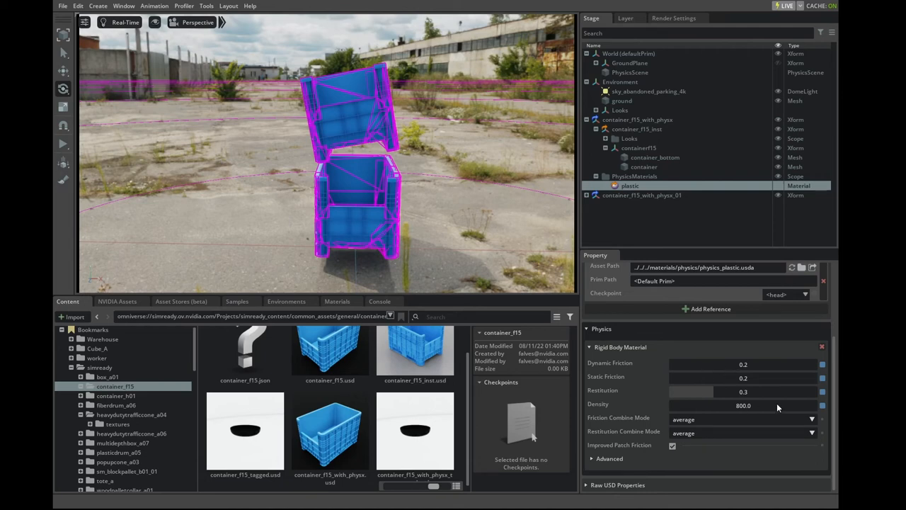
{"action": "mouse_move", "coordinate": [615, 410]}
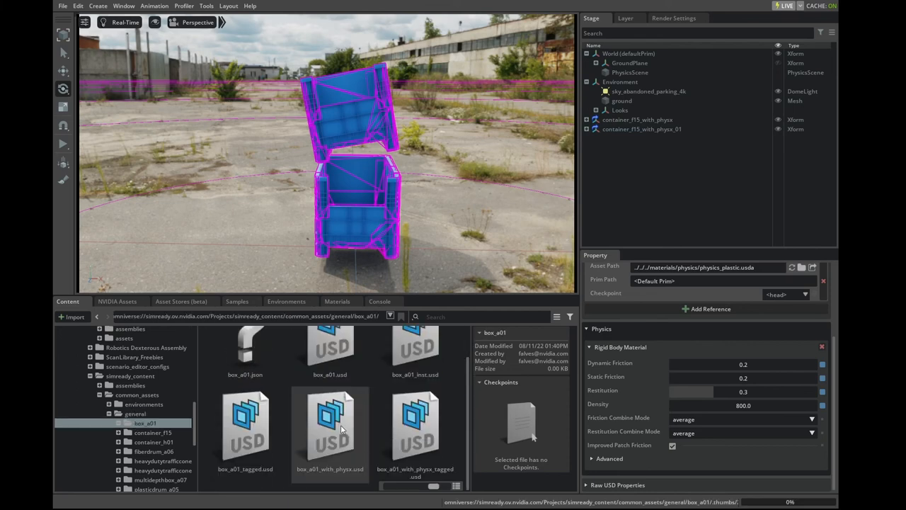
Drag box_a01_with_physx.usd into the scene and shift it sideways above the stacked containers
{"action": "left_click", "coordinate": [328, 432]}
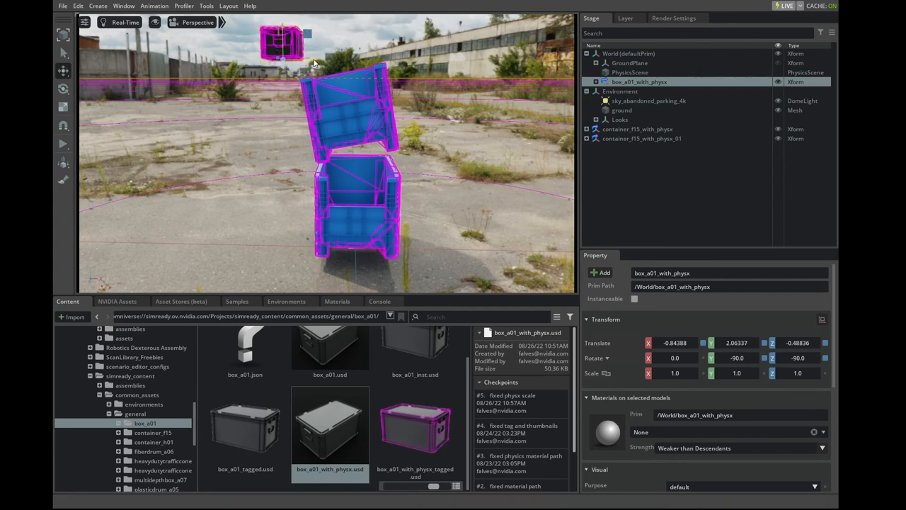
{"action": "left_click_drag", "start_coordinate": [283, 42], "coordinate": [328, 43]}
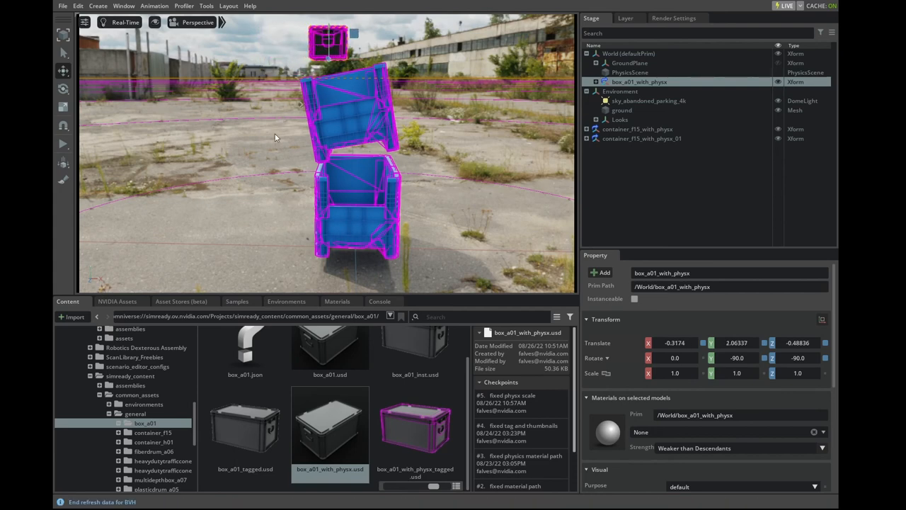